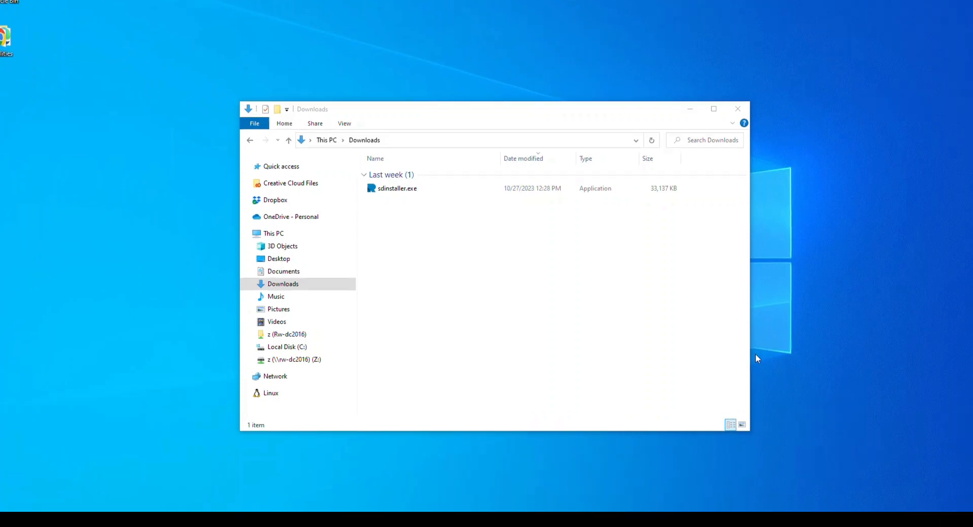
- Select sdinstaller.exe in the Downloads folder
drag(313, 109, 276, 81)
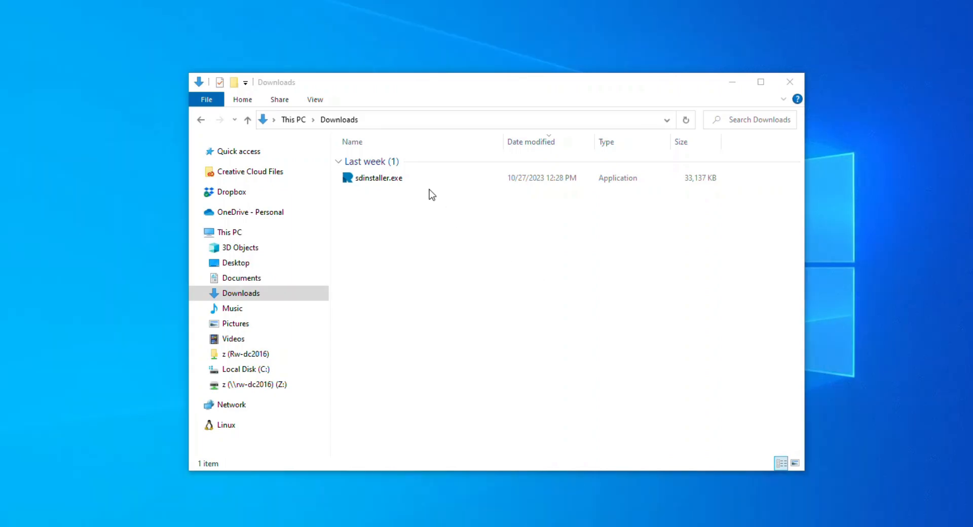
click(377, 178)
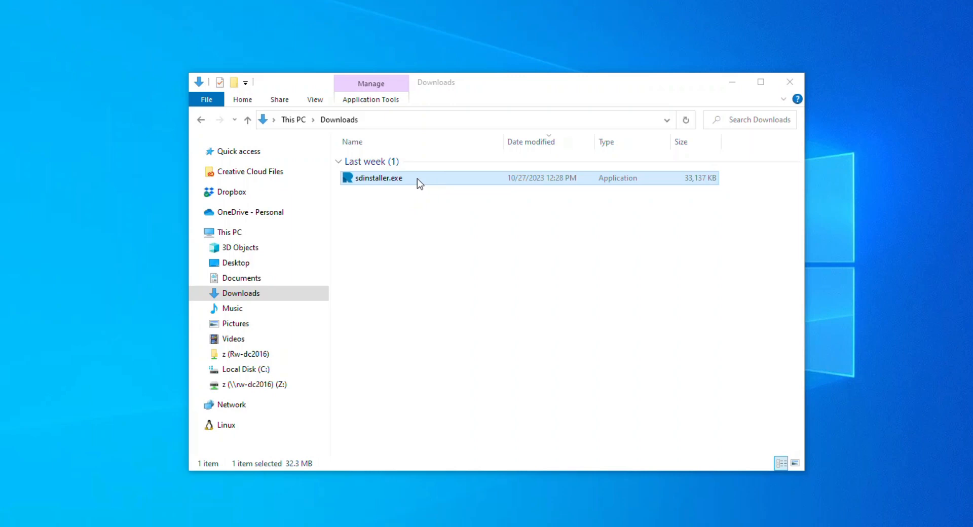
- Run sdinstaller.exe and install into C:\sd with a desktop shortcut
double_click(377, 179)
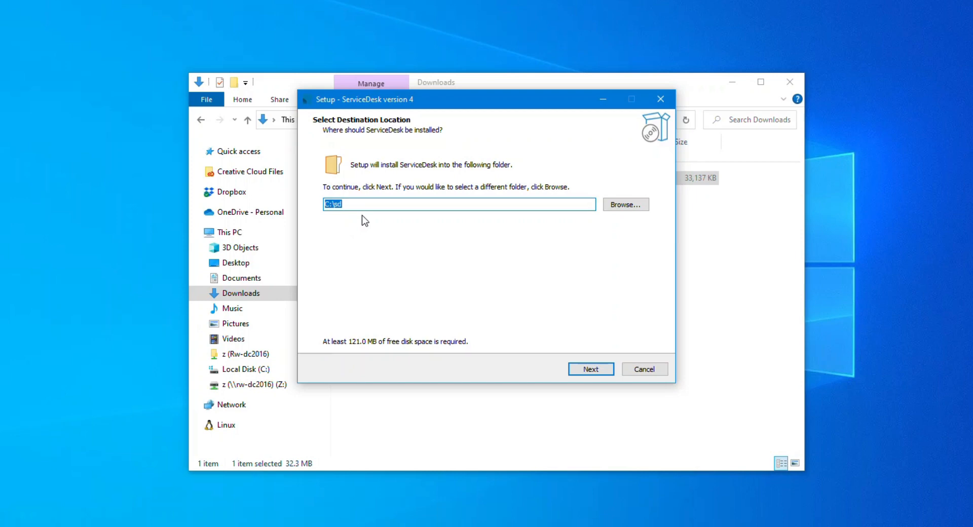
click(590, 369)
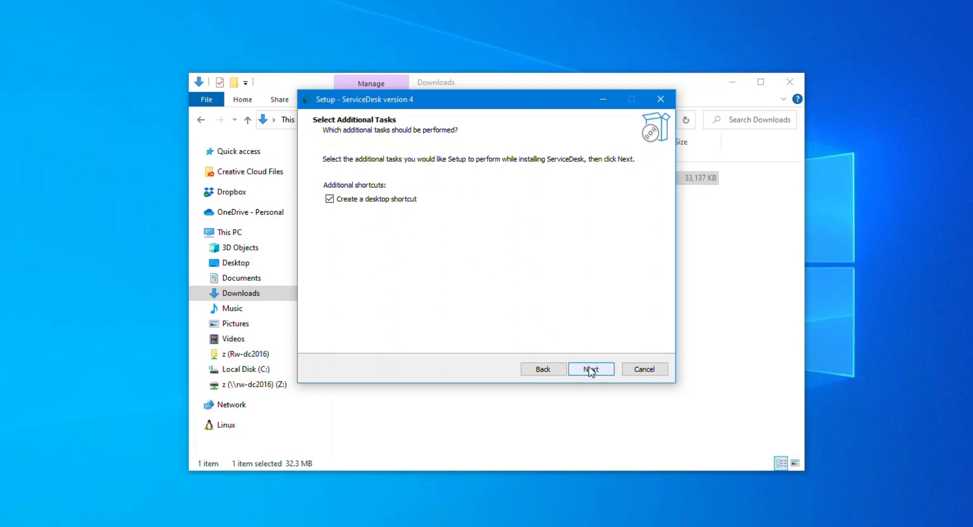
click(590, 369)
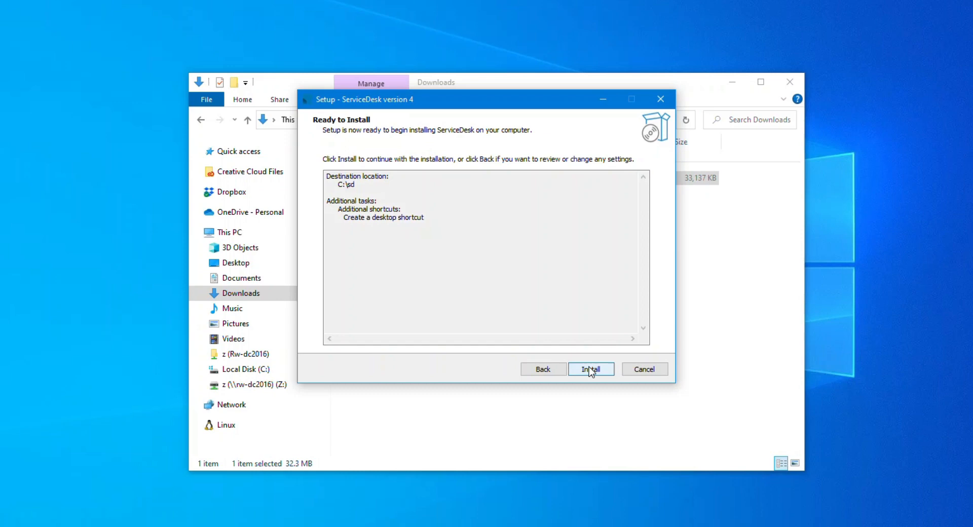
click(590, 369)
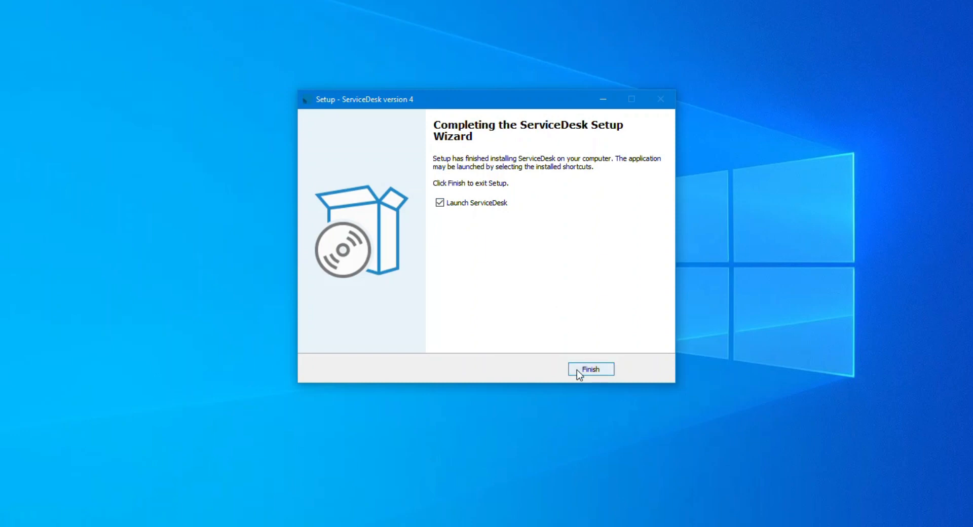
- Finish setup to launch ServiceDesk, allow sub-folder creation, and dismiss the Greetings dialog
click(590, 369)
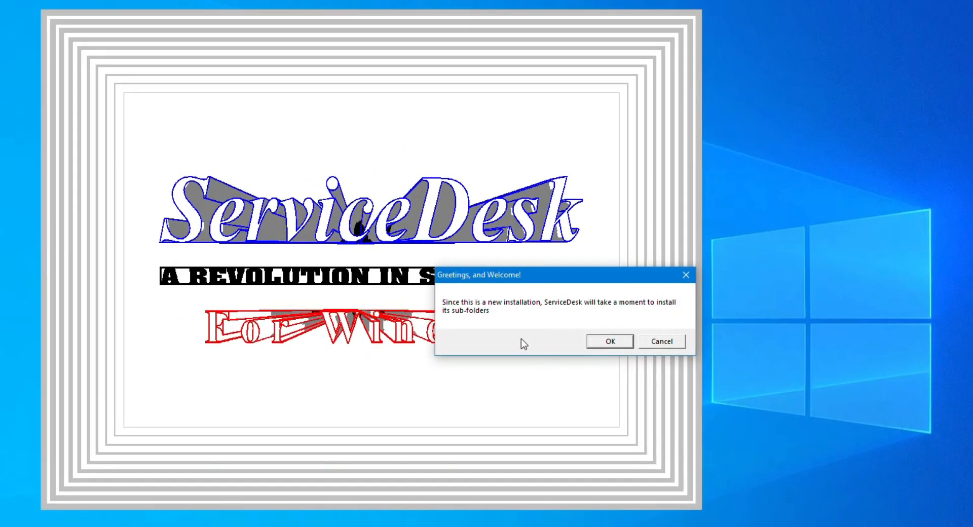
click(609, 341)
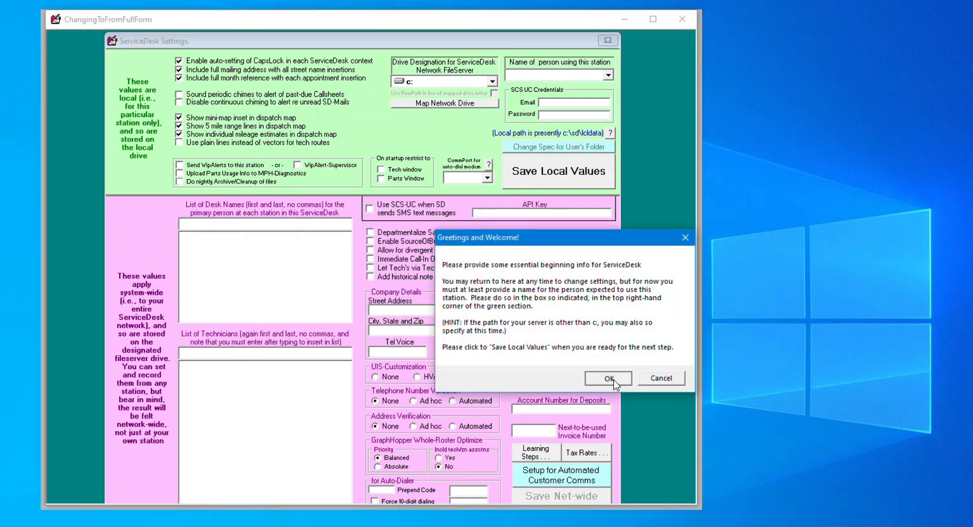
click(607, 378)
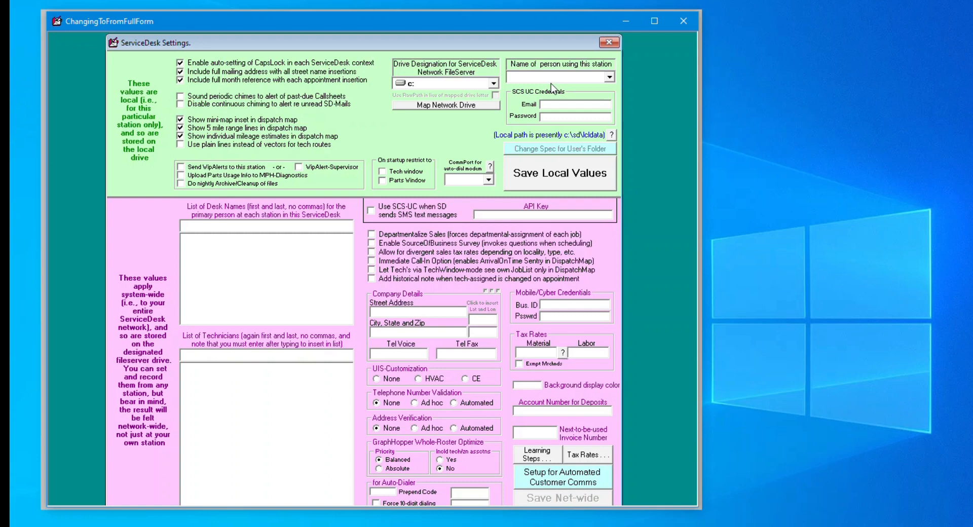
- Enter 'John Smith' as the station user name and save local values
click(555, 77)
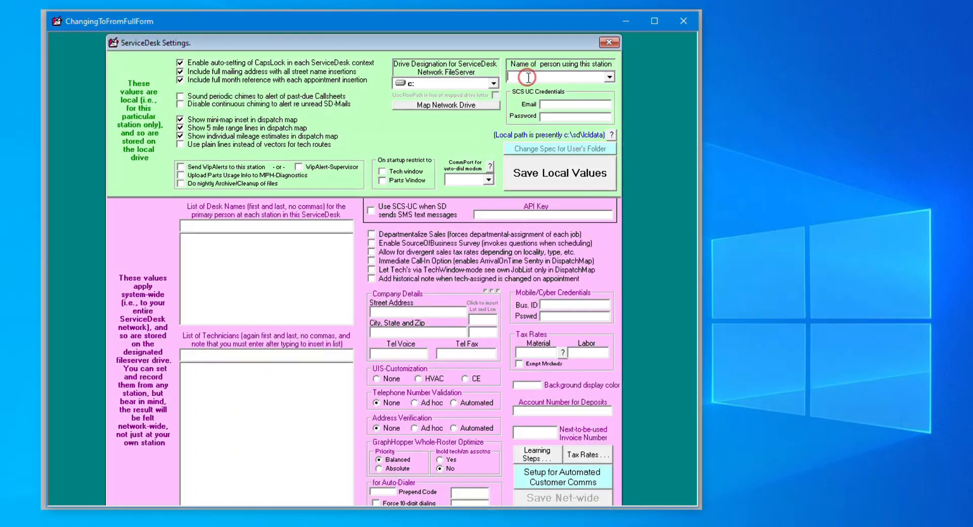
text(John Smith)
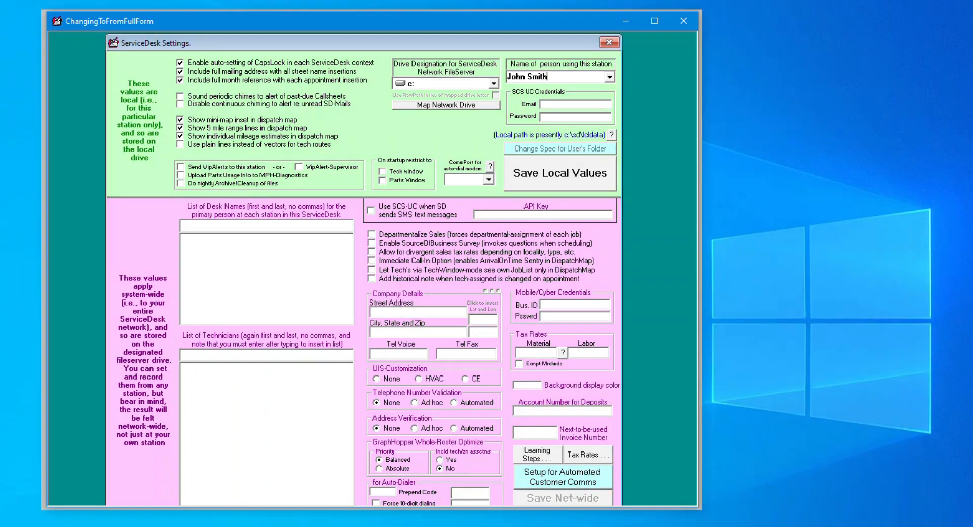
click(558, 172)
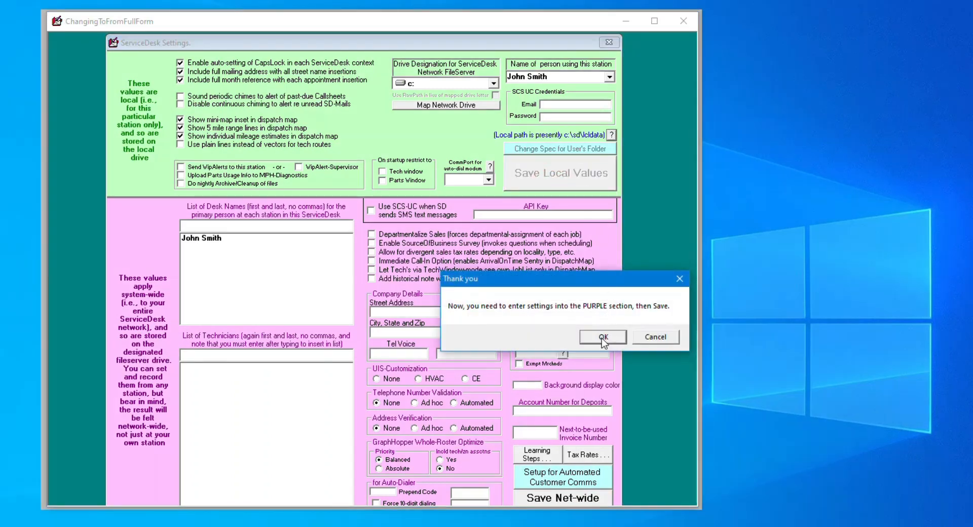
click(601, 337)
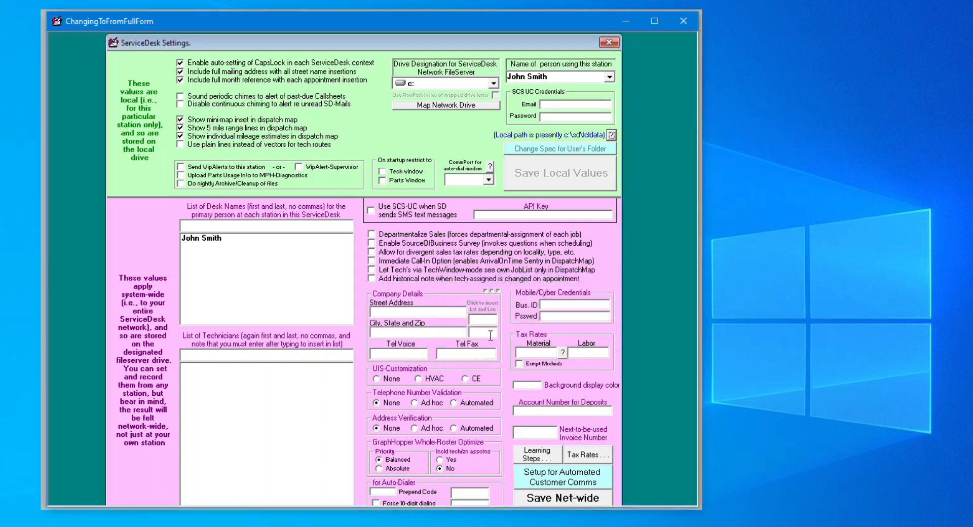
mouse_move(366, 320)
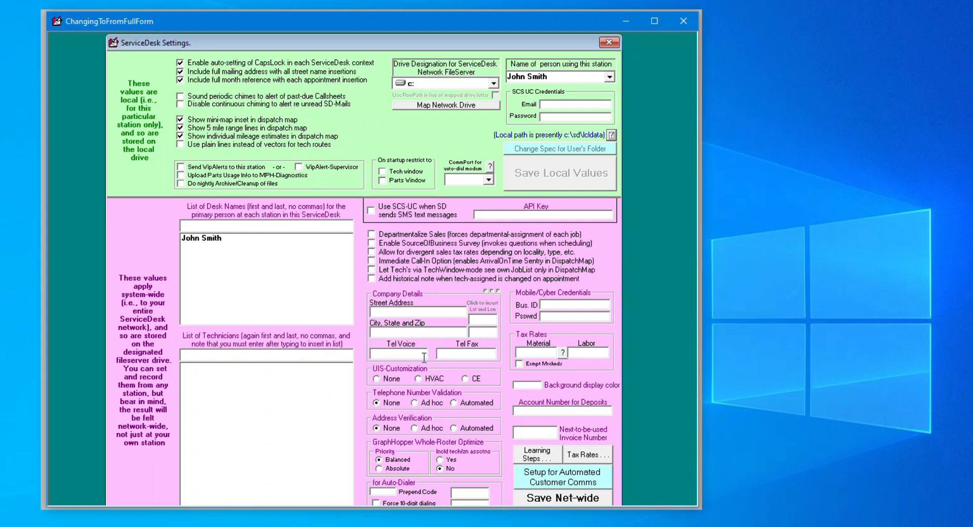
mouse_move(506, 458)
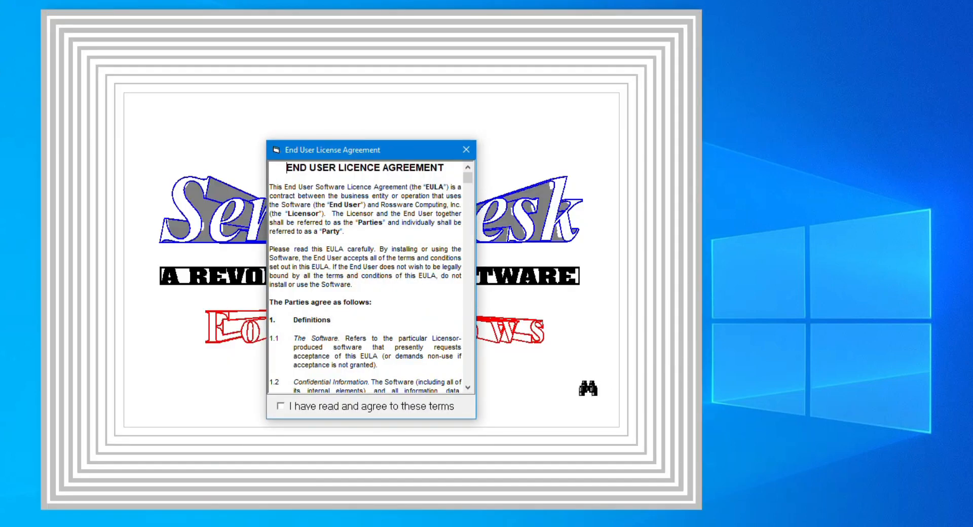
- Agree to the licence terms, then reopen Settings from File Functions
click(278, 407)
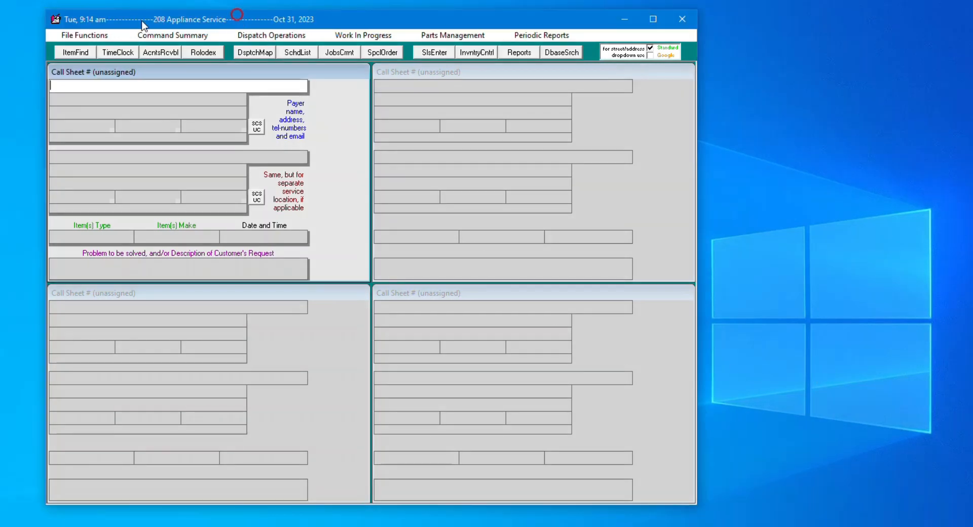
click(83, 35)
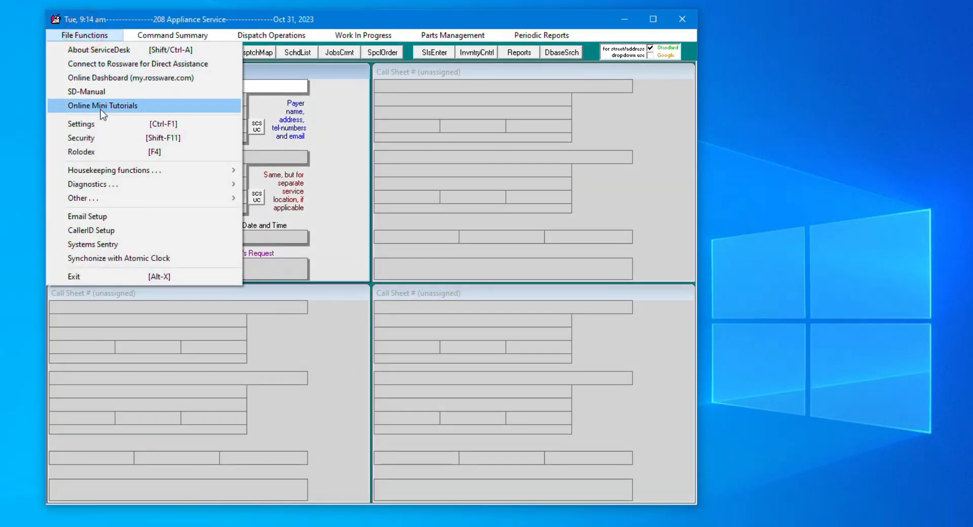
click(80, 123)
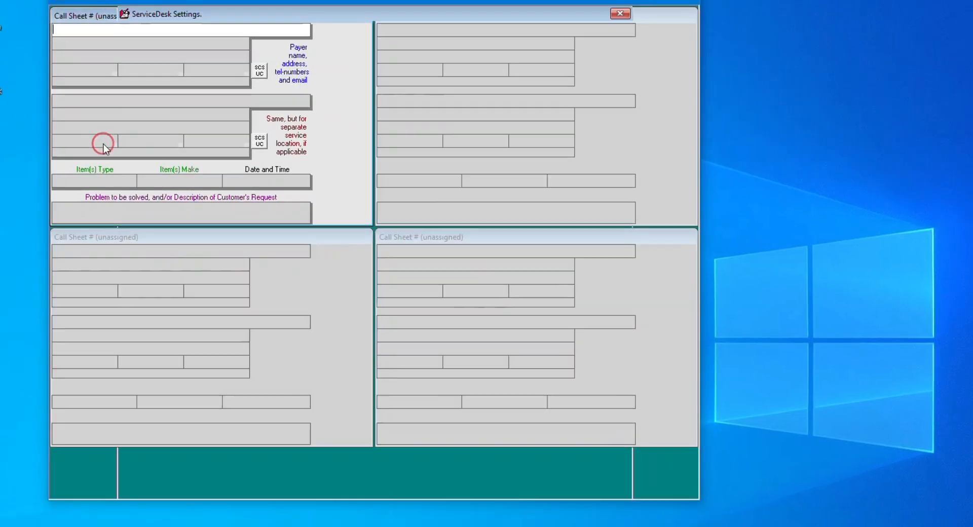